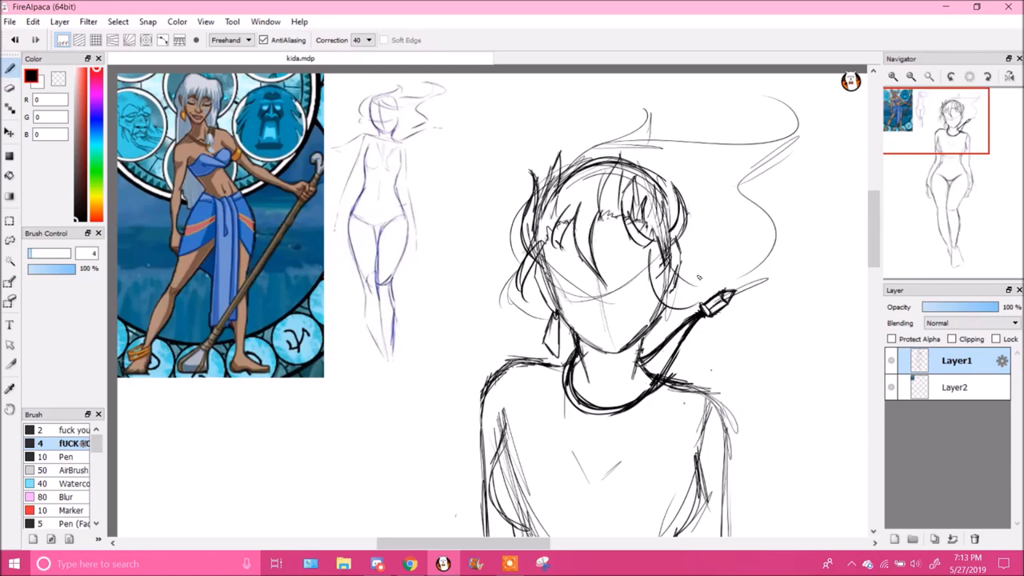
# Sketch the full figure with bandeau top, sash and flowing skirt on a new layer.
pyautogui.moveTo(663, 248); pyautogui.dragTo(701, 307)
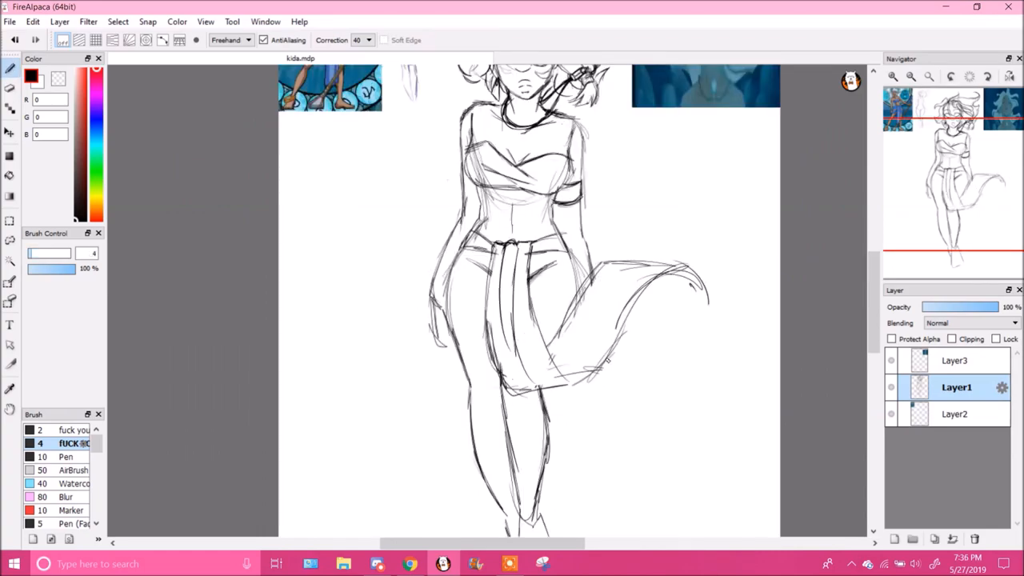
# Fade the sketch, ink hair and eyes on Layer4, and bring up Edit > Canvas Size.
pyautogui.scroll(-3)
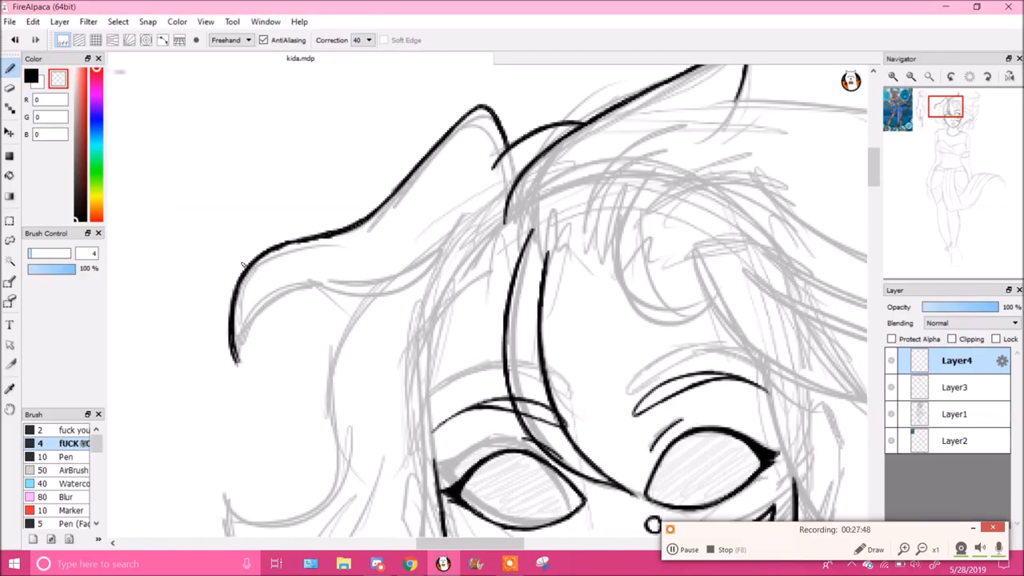
pyautogui.click(32, 23)
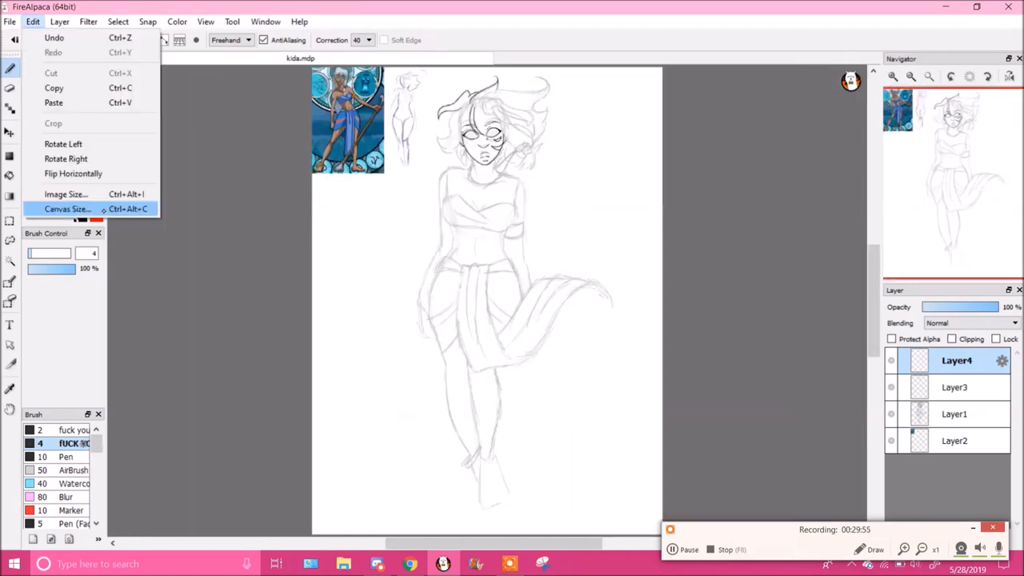
pyautogui.click(67, 208)
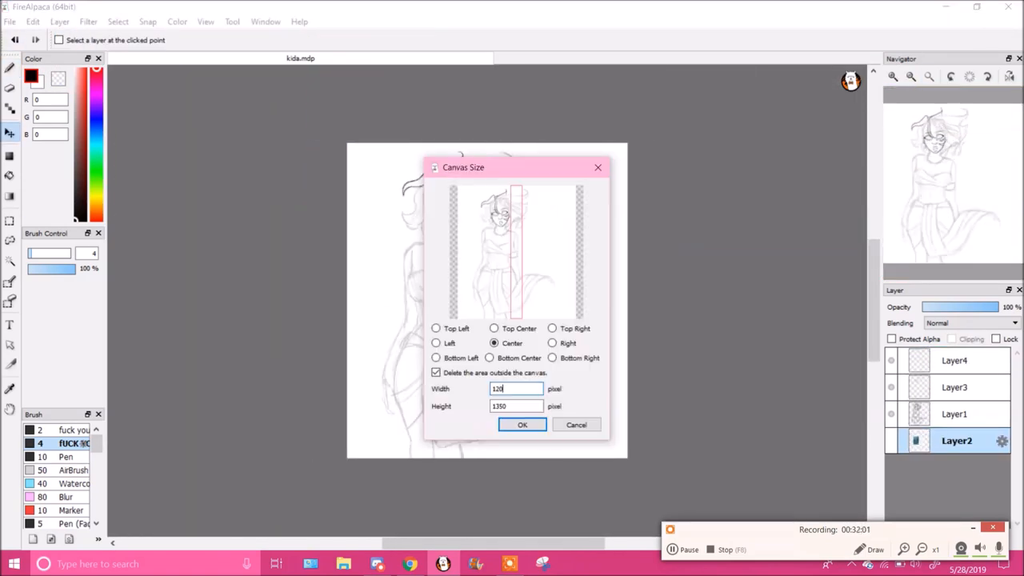
# Confirm the canvas resize, flat-color white hair, tan skin, blue eyes, and hide the line art to check.
pyautogui.click(521, 424)
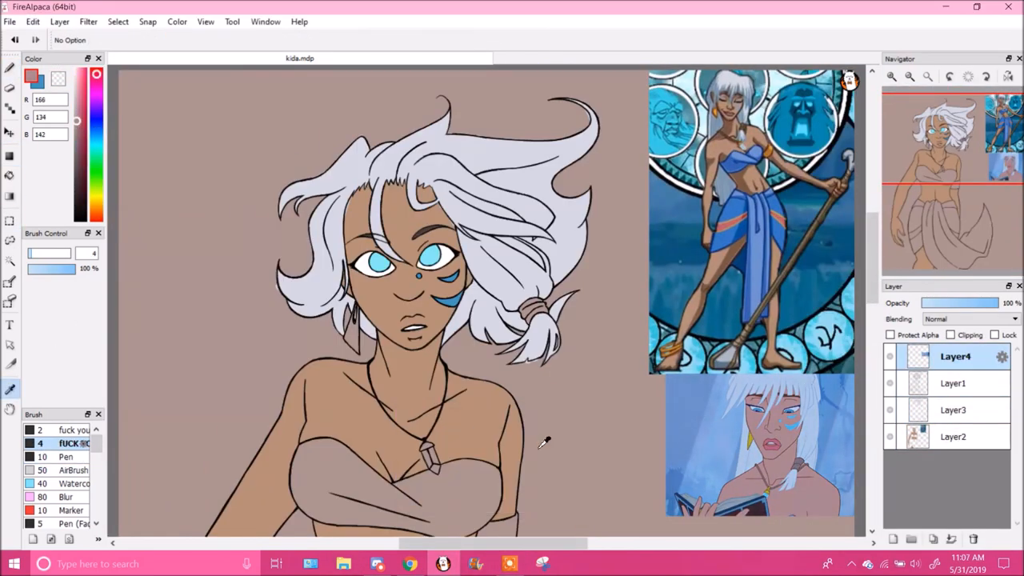
pyautogui.click(953, 435)
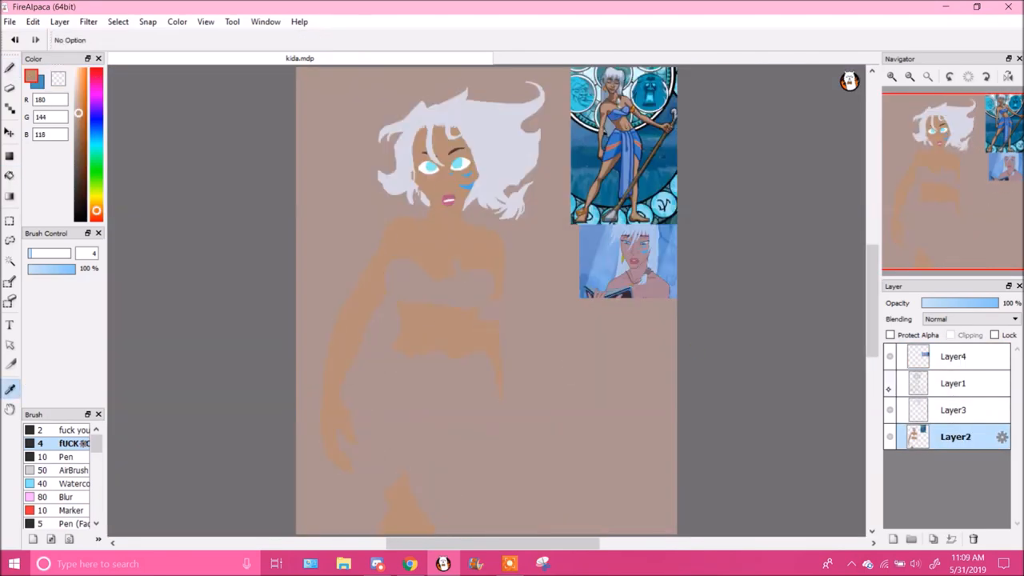